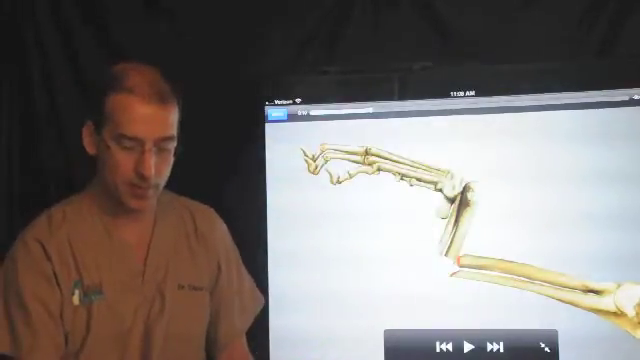
pyautogui.click(478, 343)
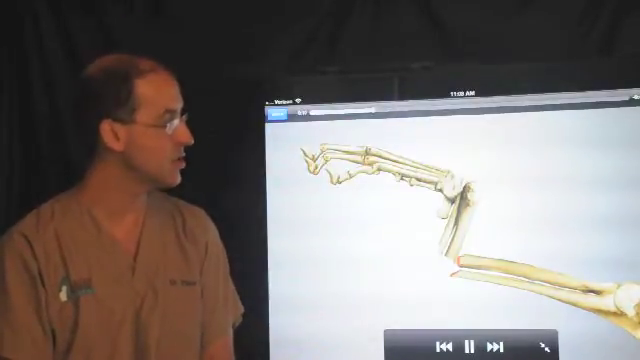